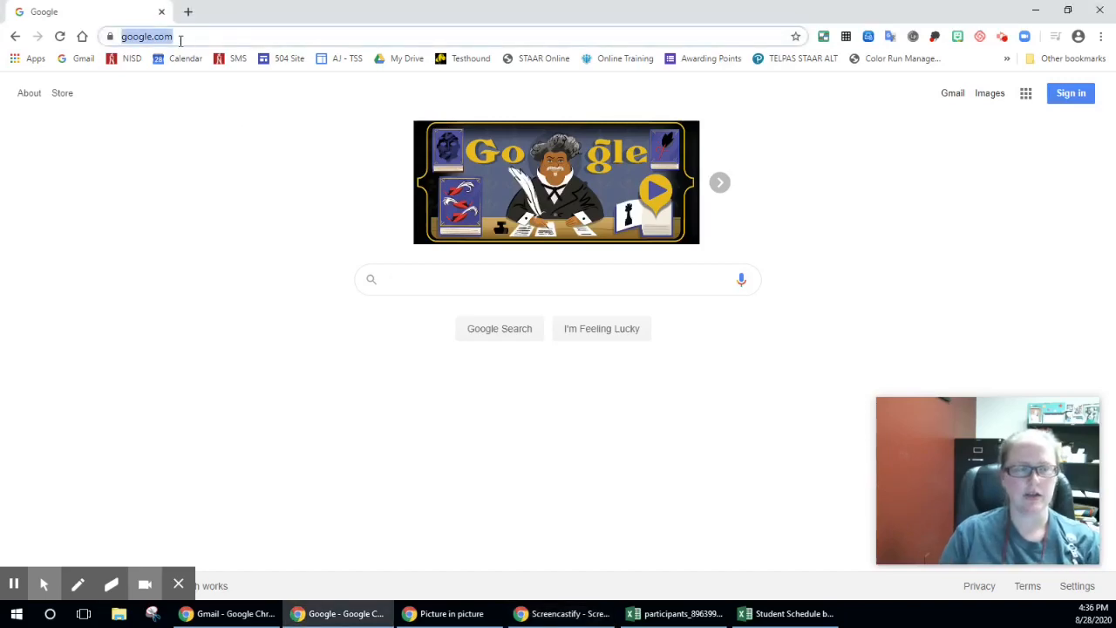
Go to mynisd.nisd.net to reach the MyNISD Portal login page.
type("www")
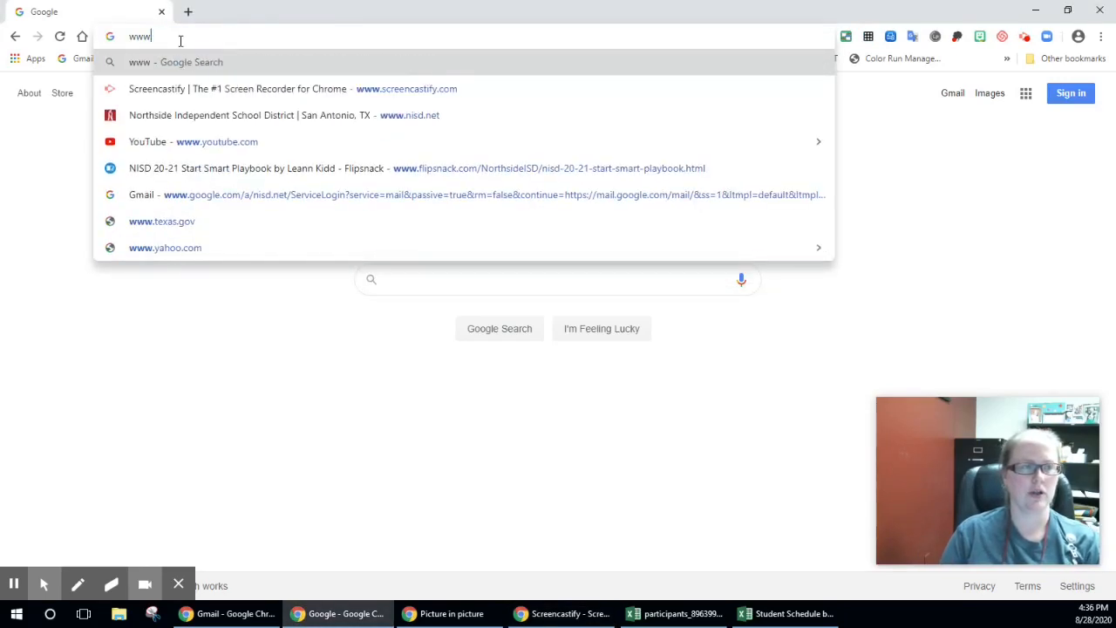
type("mynisd.nisd.net/_authn/Logon?ru=L3Nzby9wb3J0YWw=")
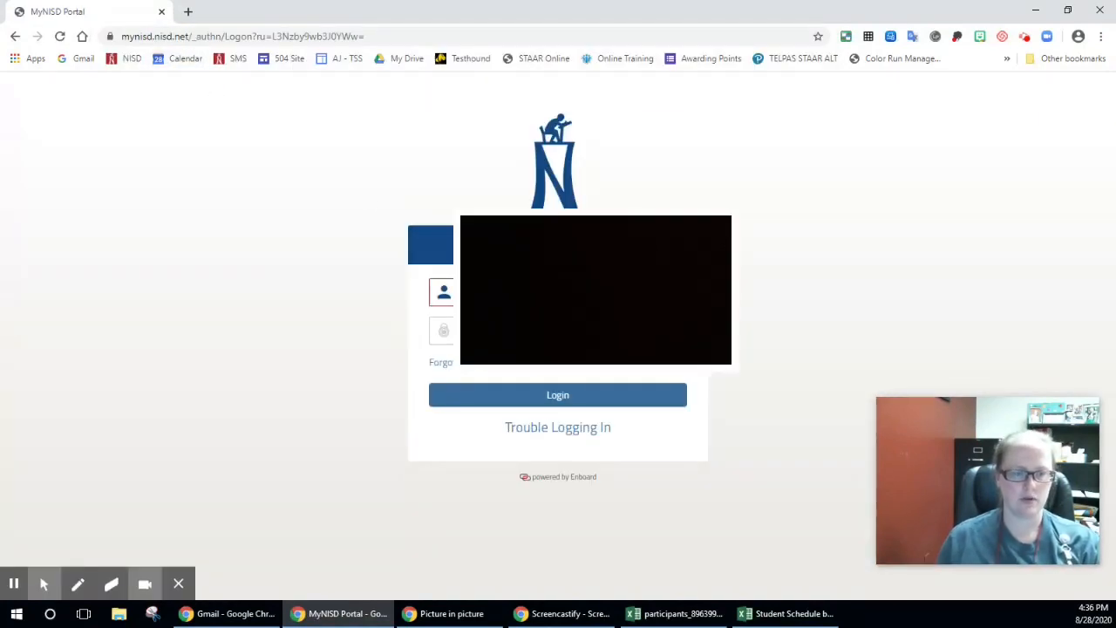
Enter the portal username and password to sign in to MyNISD.
left_click(443, 331)
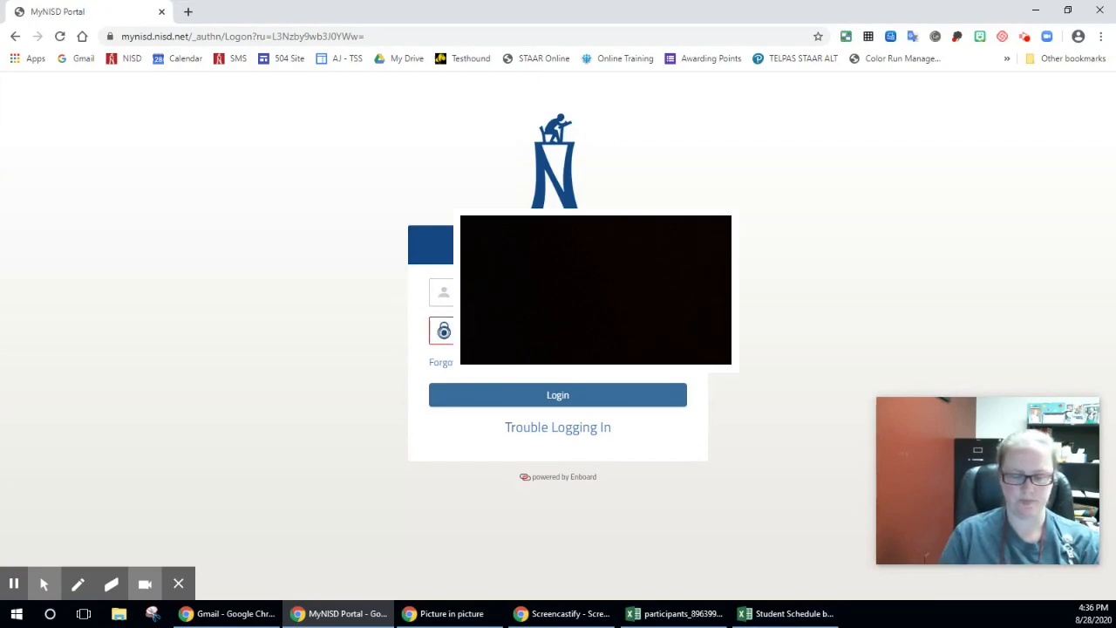
left_click(558, 394)
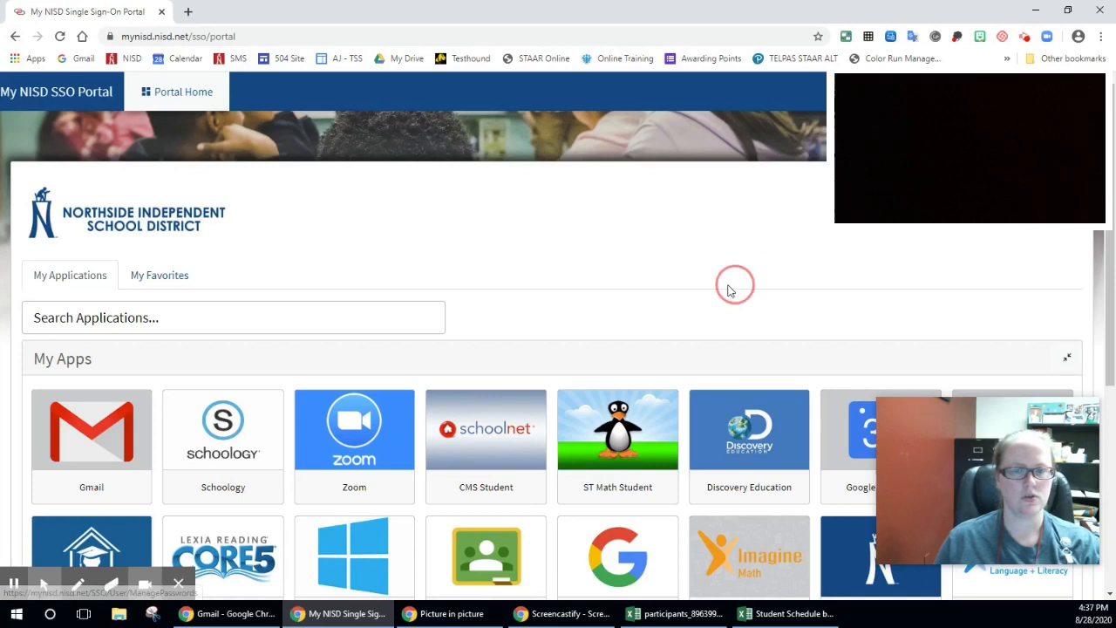
Launch Gmail from the portal and submit the student school email address.
left_click(91, 429)
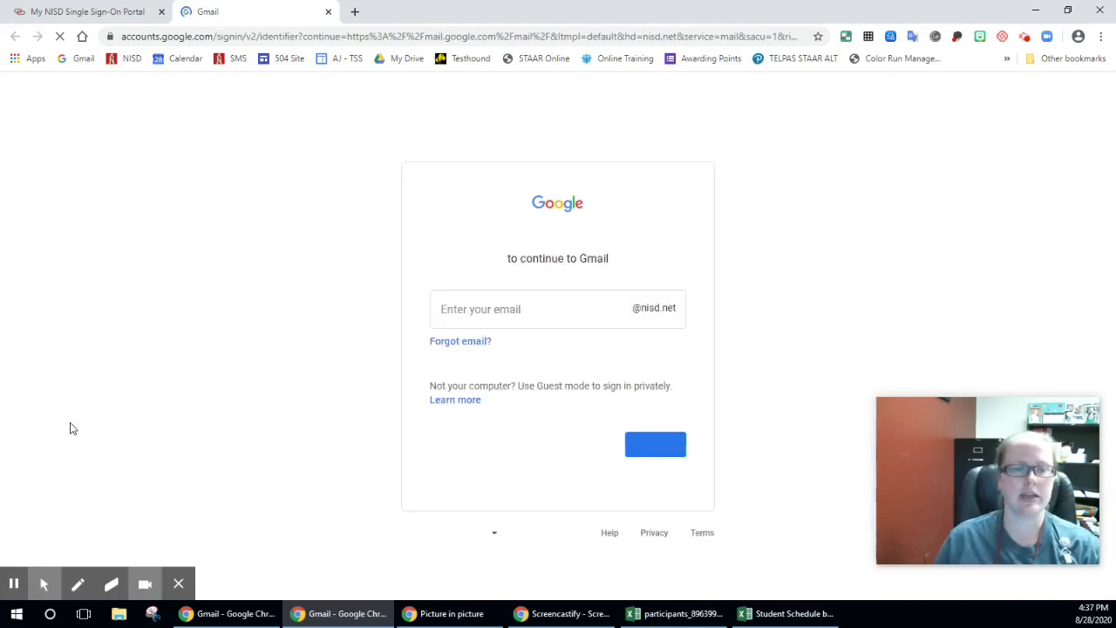
left_click(558, 308)
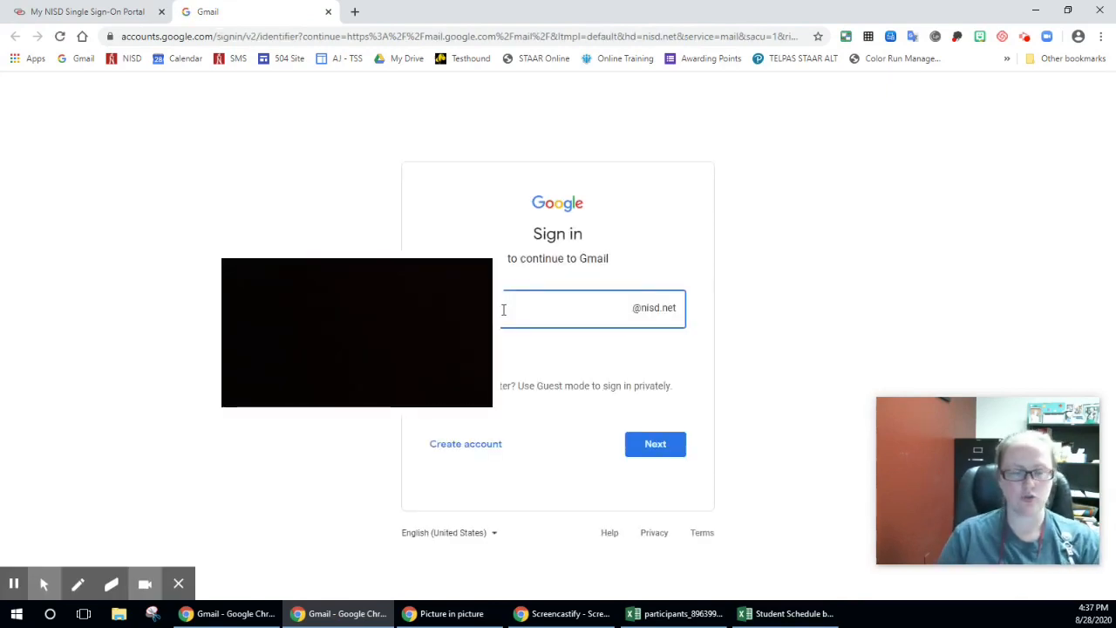
type("username")
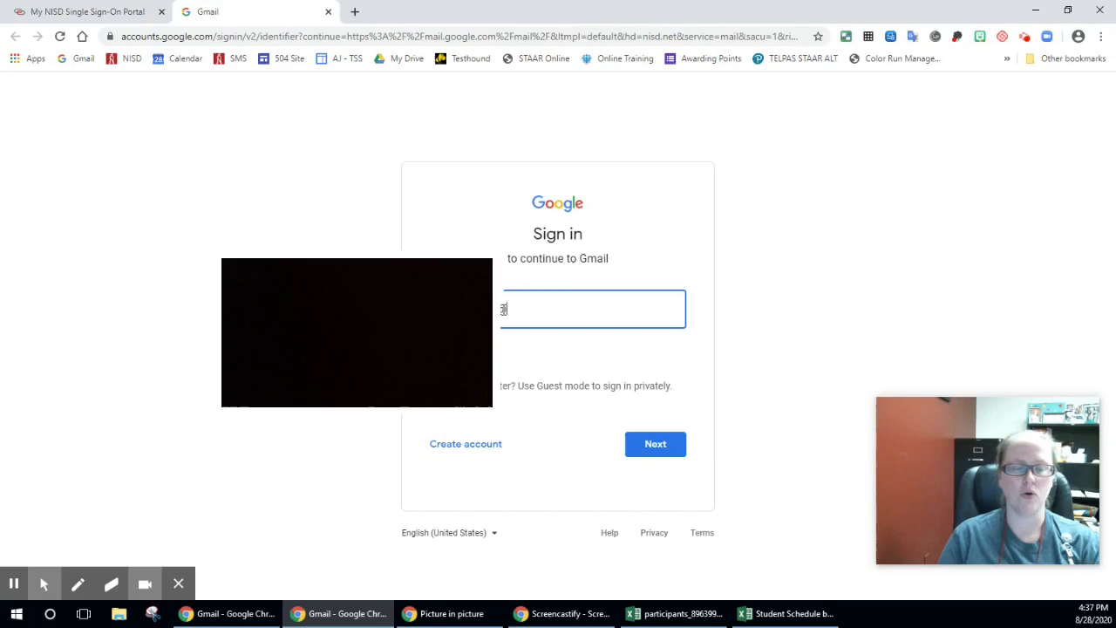
type("students.nis")
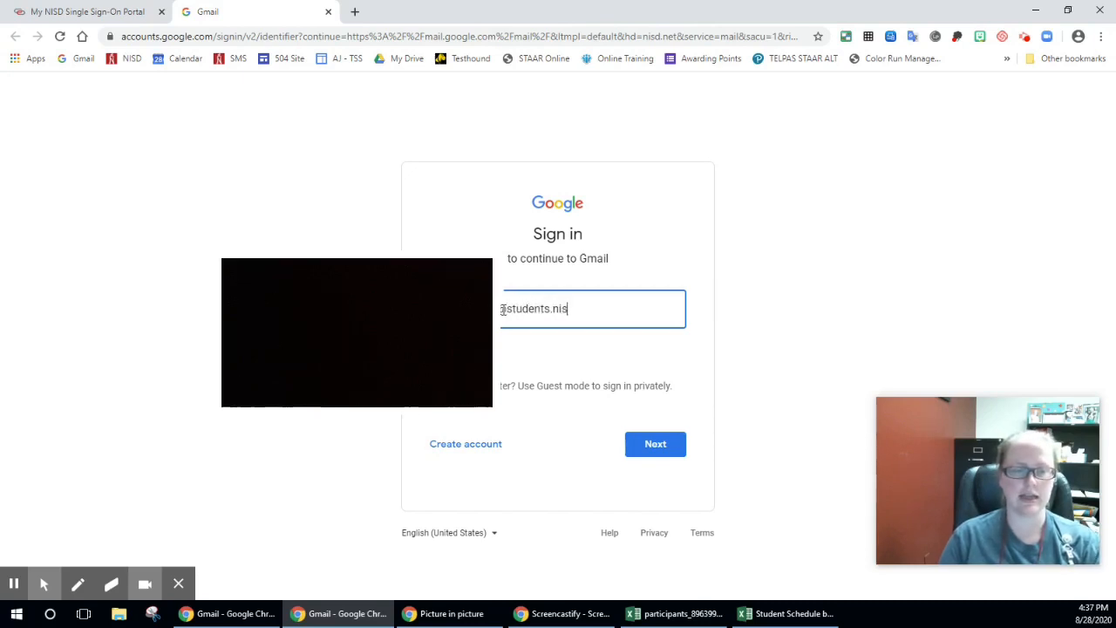
left_click(656, 443)
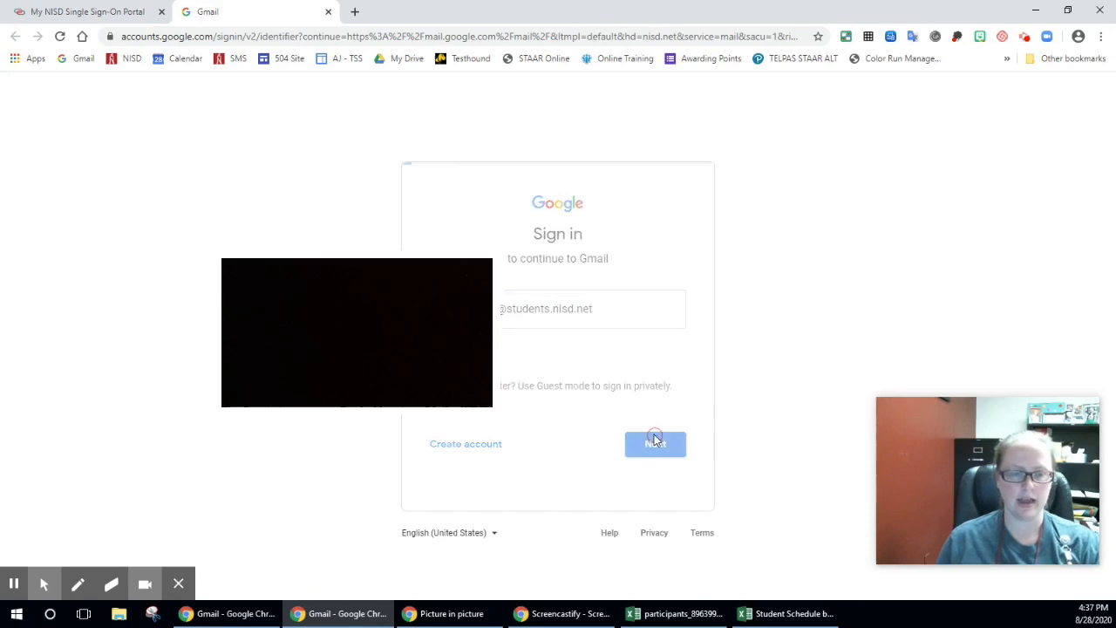
Submit the account password to finish Gmail sign-in, then return to the portal apps.
left_click(655, 443)
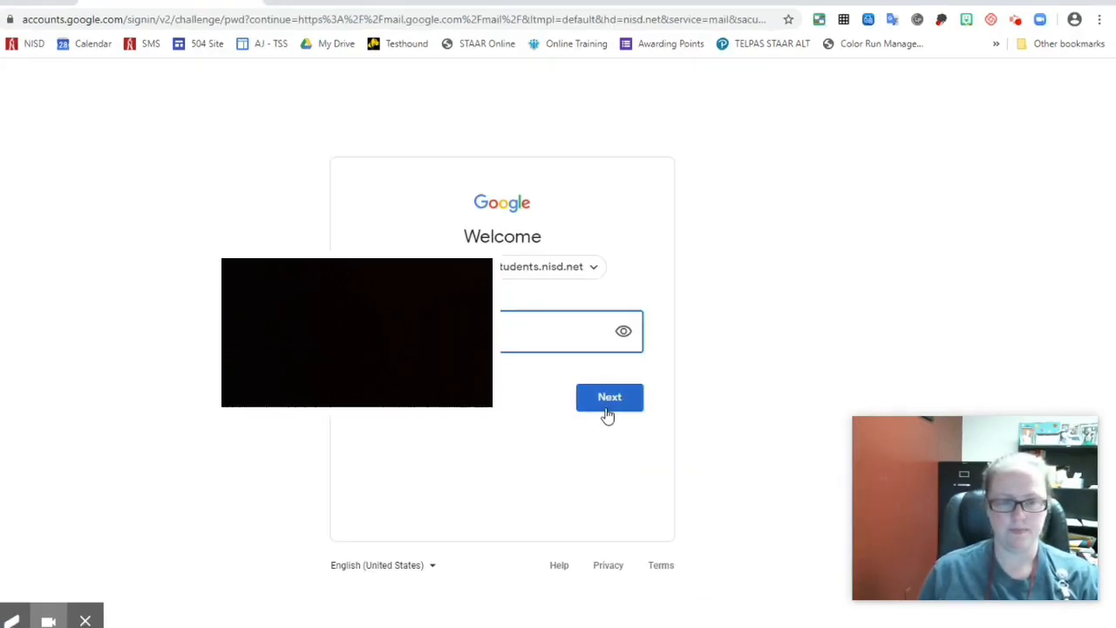
left_click(611, 397)
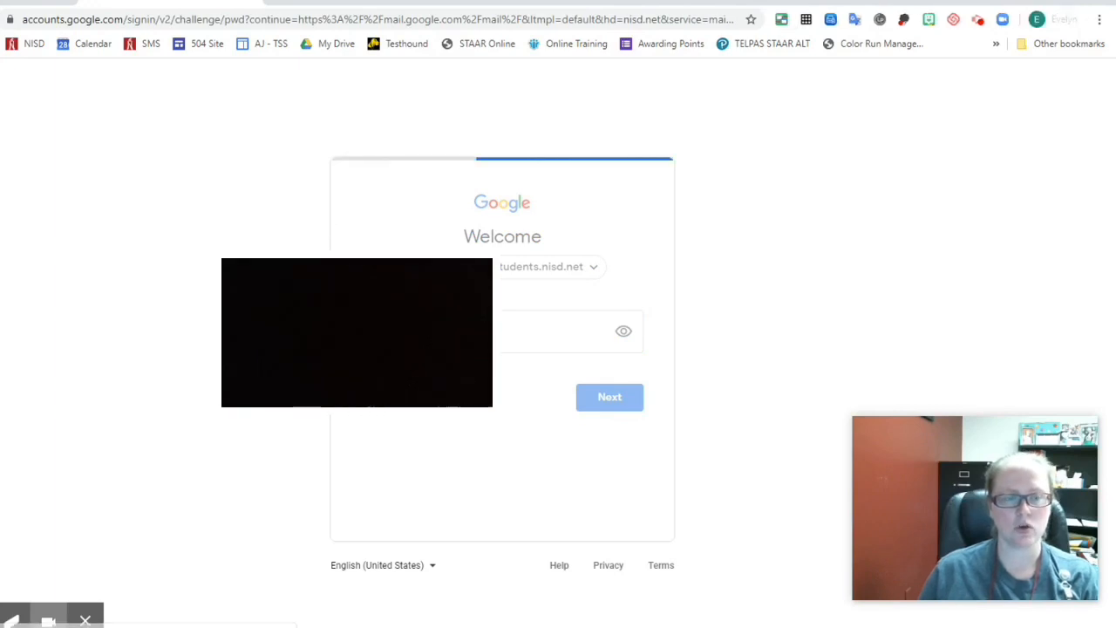
left_click(610, 398)
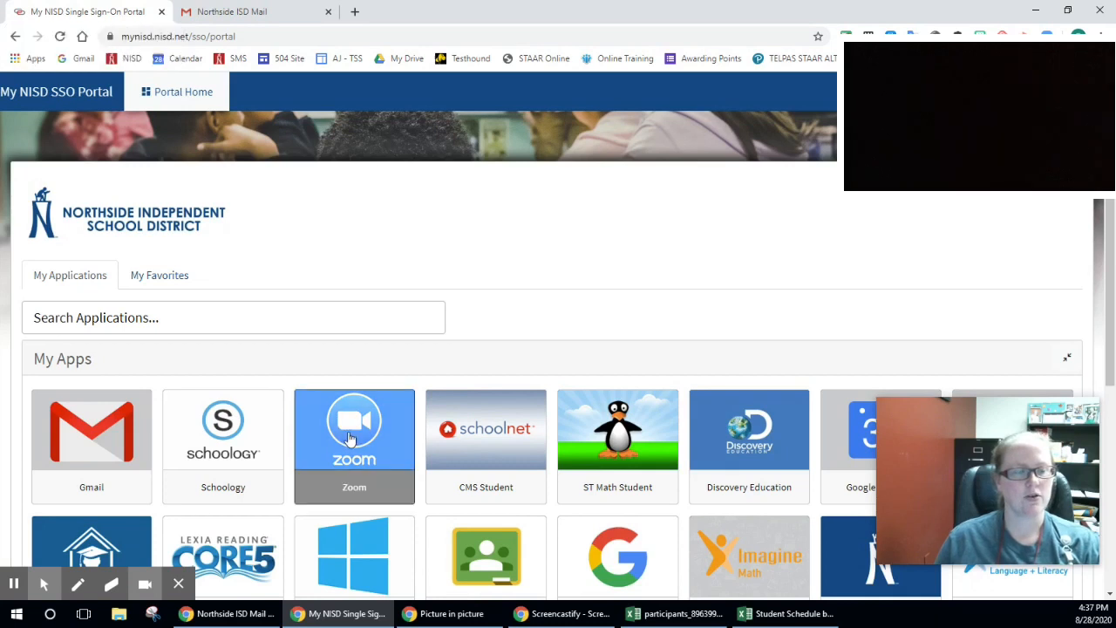
Launch Zoom from the portal and sign in with the school Google account.
left_click(354, 436)
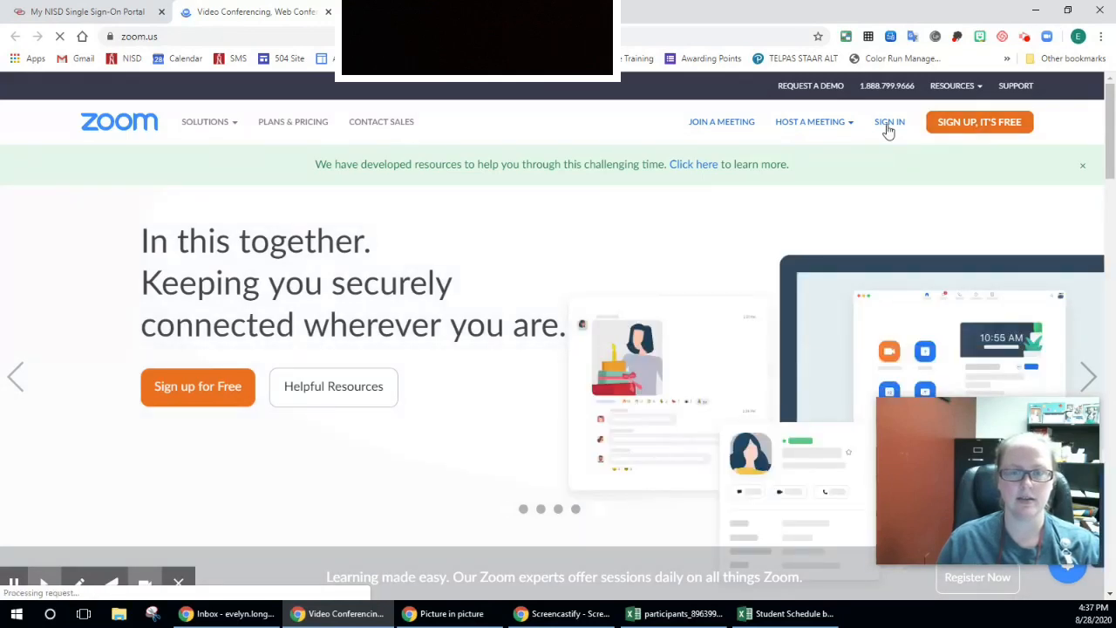
left_click(889, 122)
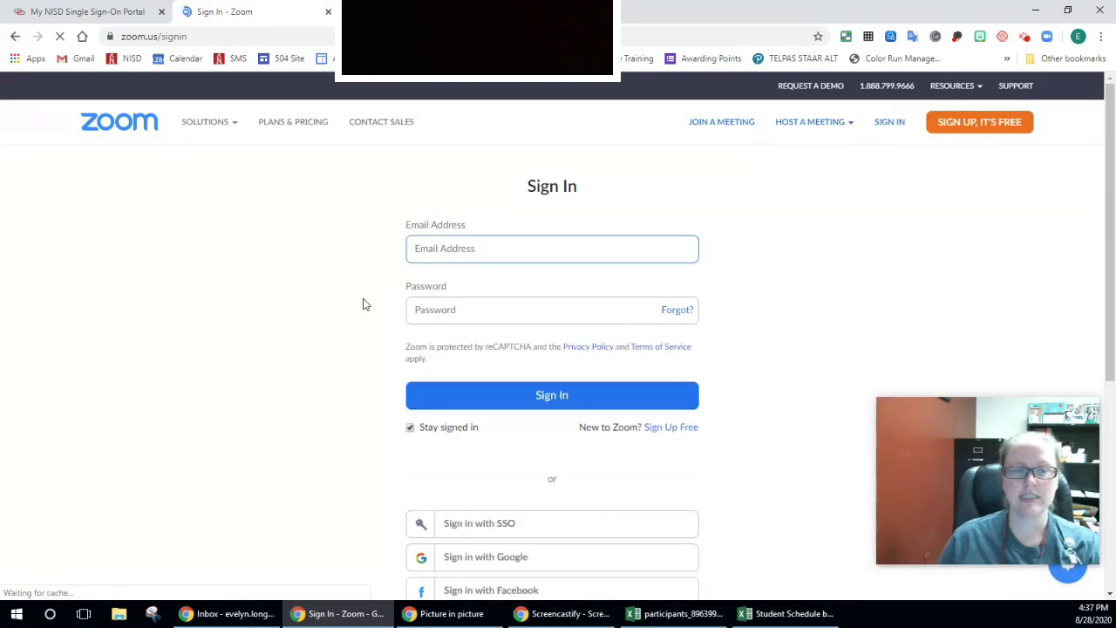
scroll("down", 3)
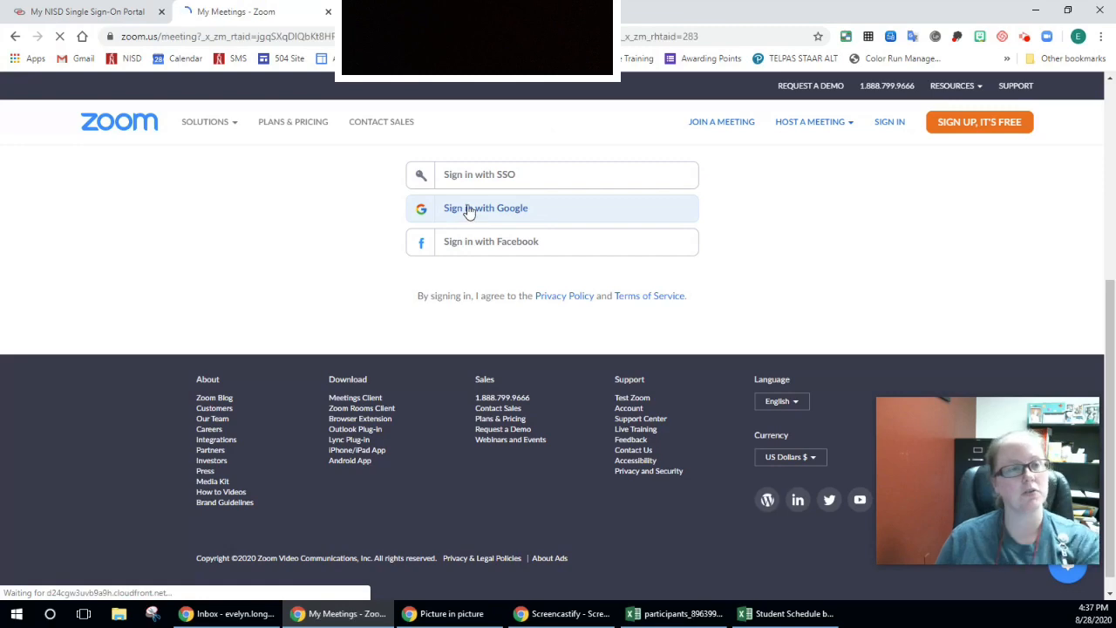
left_click(485, 208)
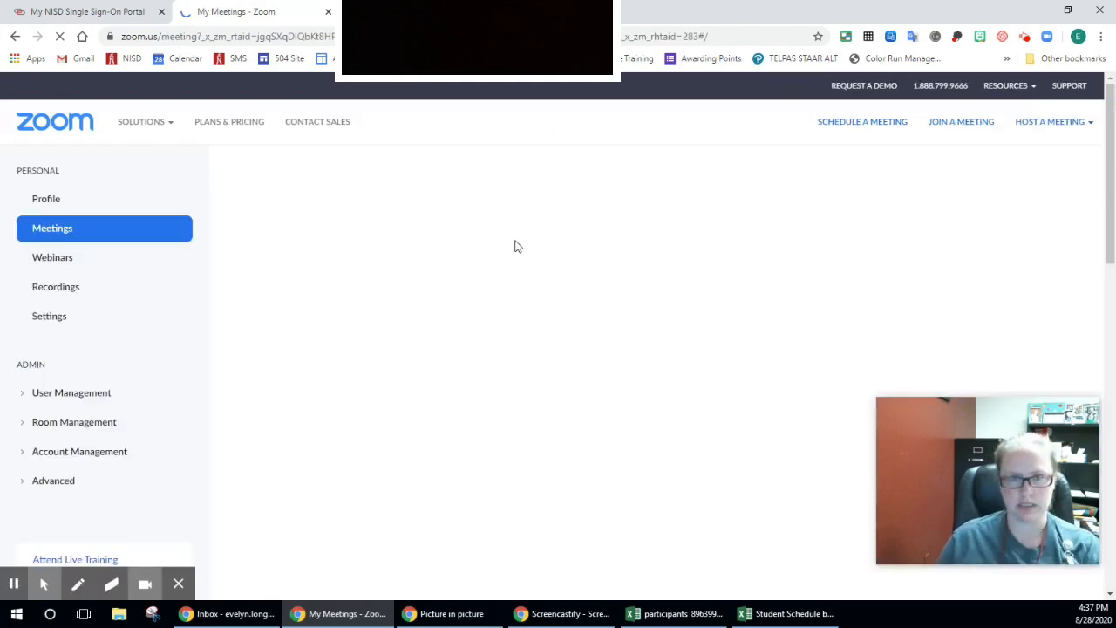
Switch back to the My NISD SSO Portal tab, leaving Zoom Meetings signed in.
left_click(87, 10)
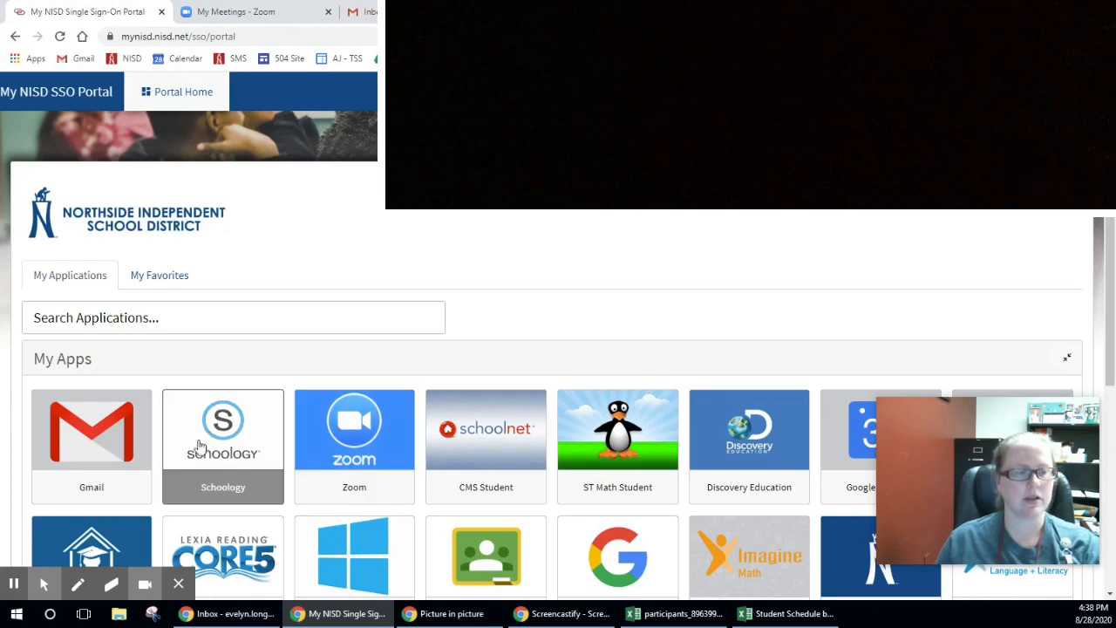
Launch Schoology from the portal and log in with the Northside ISD district account.
left_click(224, 429)
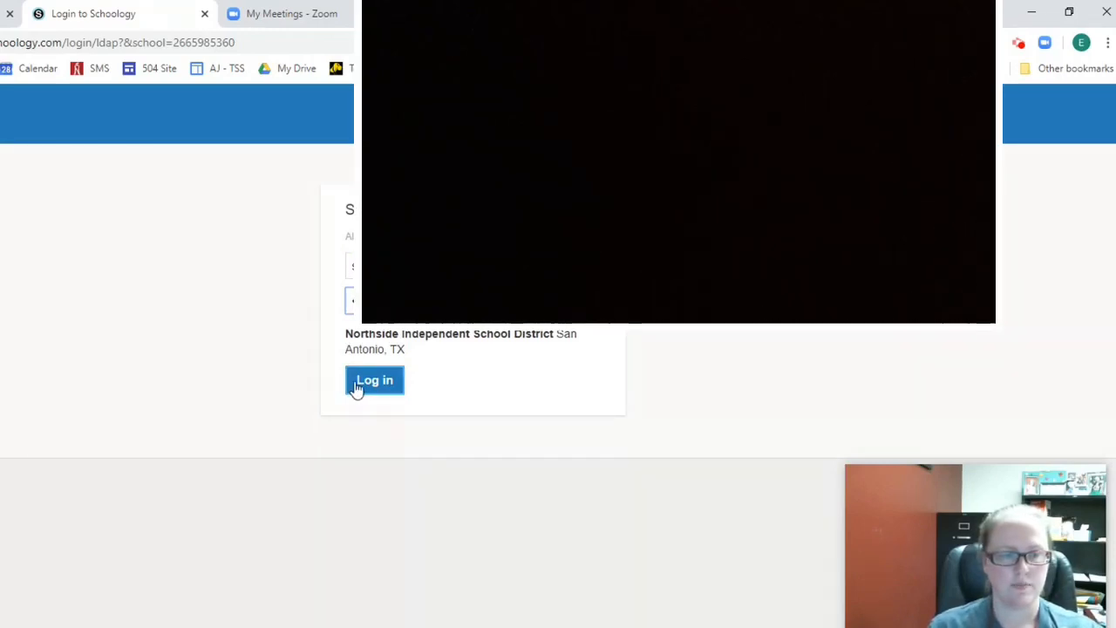
left_click(373, 380)
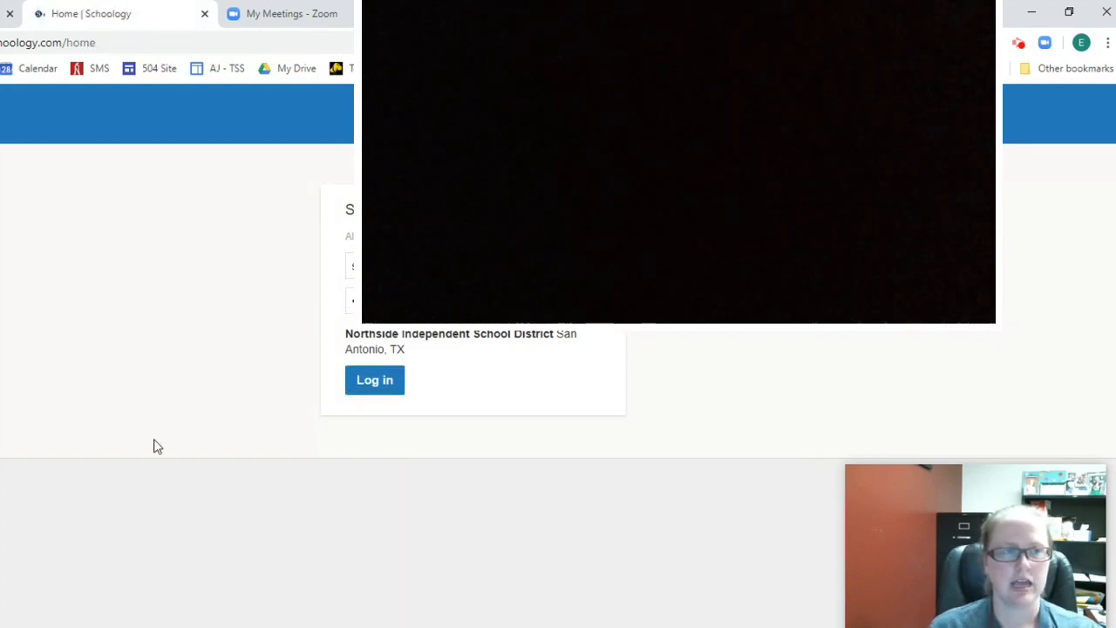